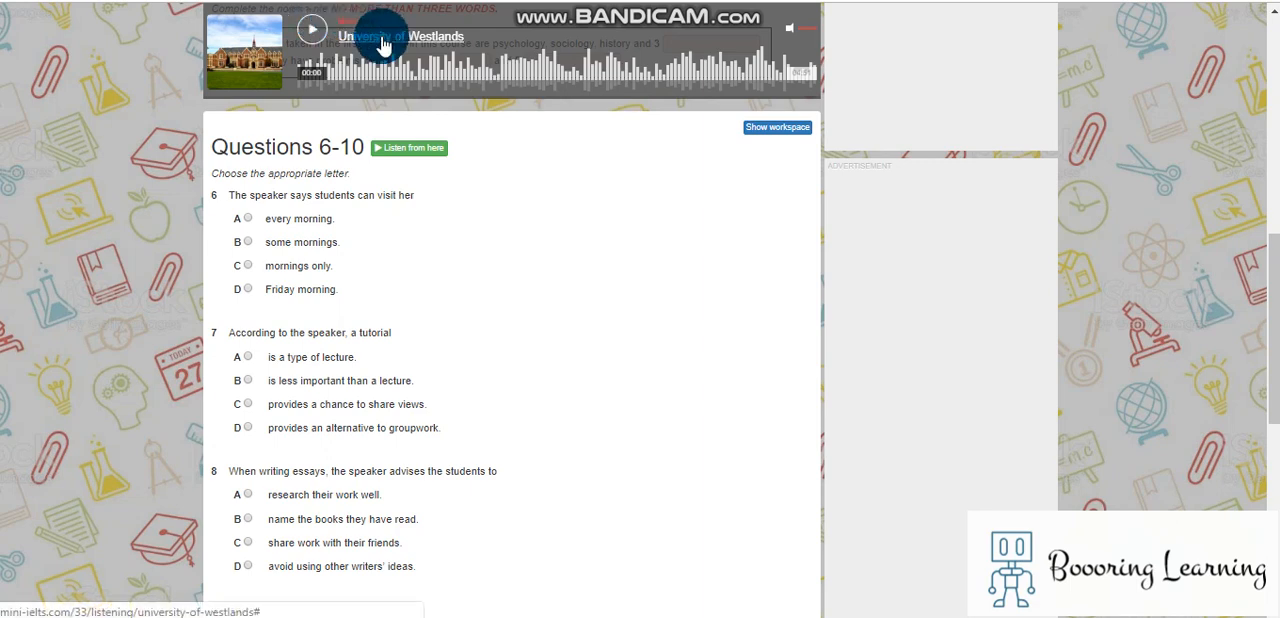
- Start the University of Westlands listening recording from the audio player
{"action": "left_click", "coordinate": [312, 28]}
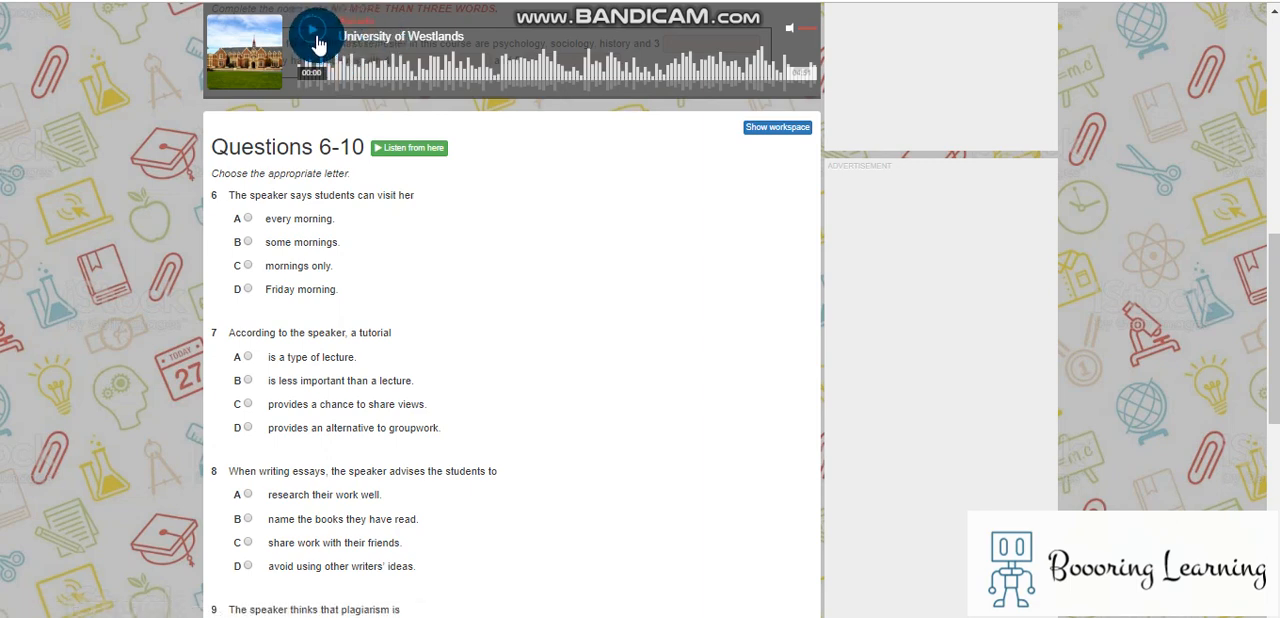
{"action": "left_click", "coordinate": [312, 28]}
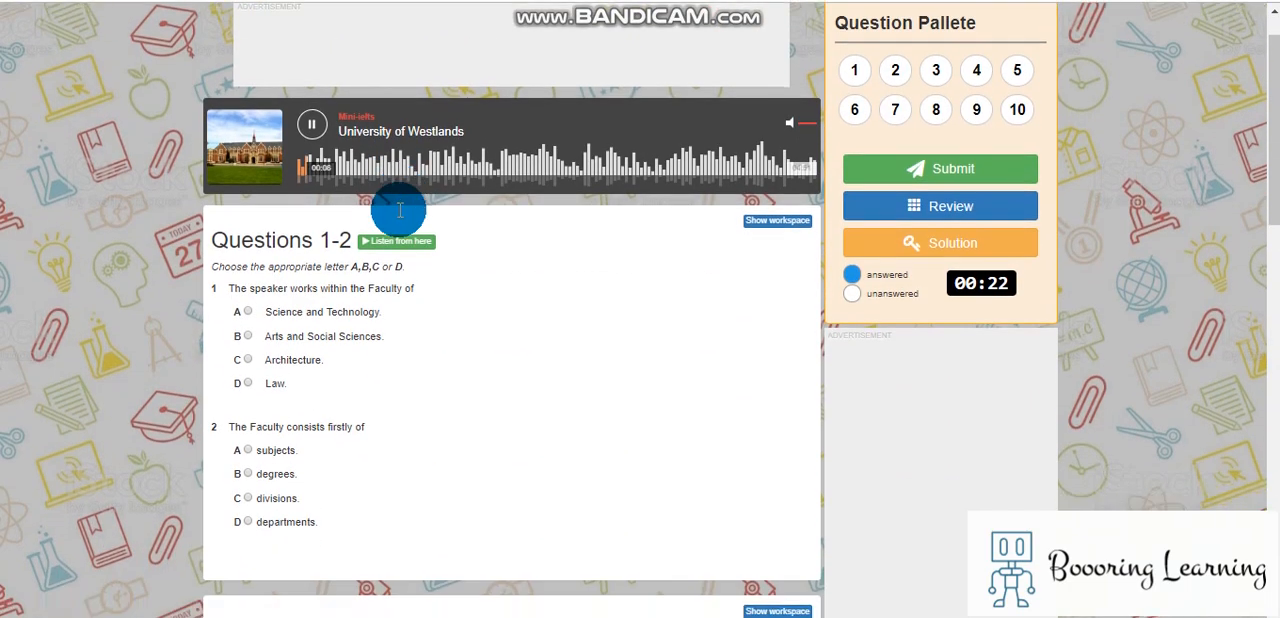
- Answer question 1 with B, Arts and Social Sciences, and question 2 with C, divisions
{"action": "scroll", "scroll_direction": "down", "scroll_amount": 3}
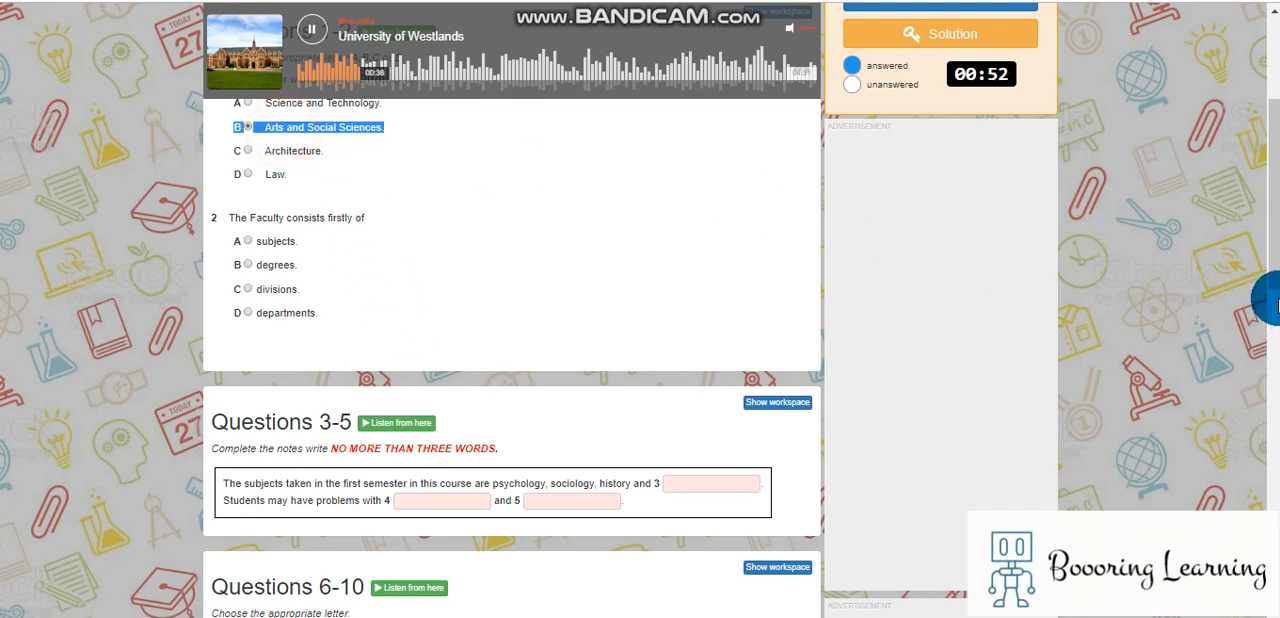
{"action": "scroll", "scroll_direction": "down", "scroll_amount": 3}
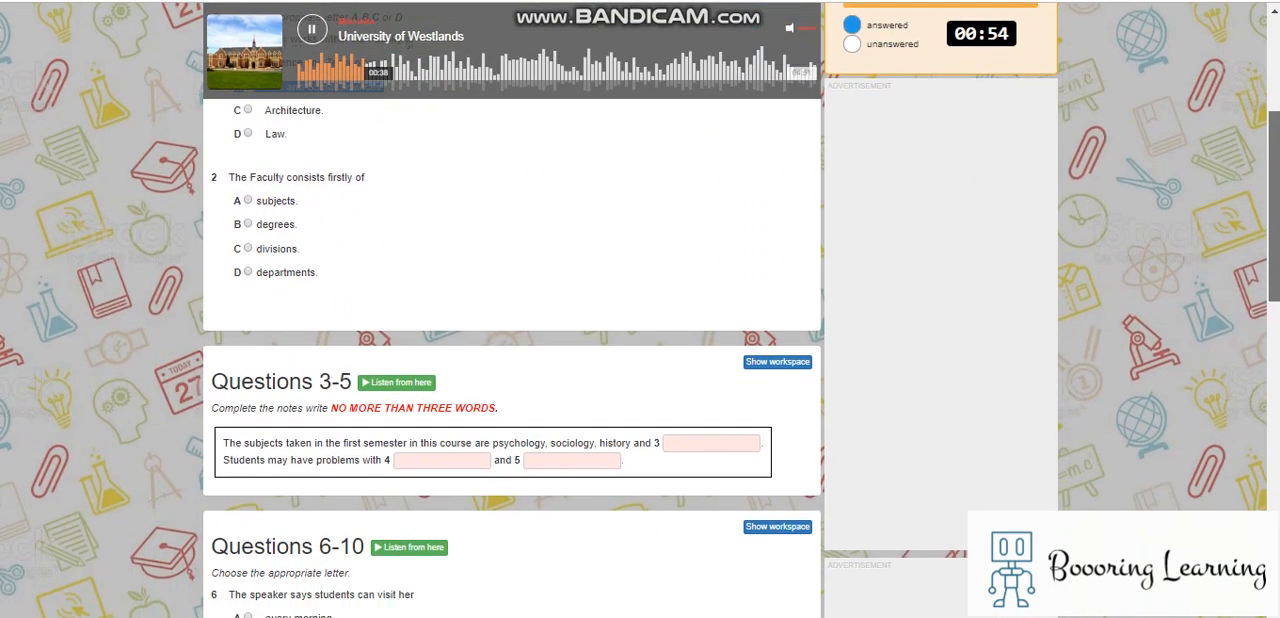
{"action": "scroll", "scroll_direction": "down", "scroll_amount": 3}
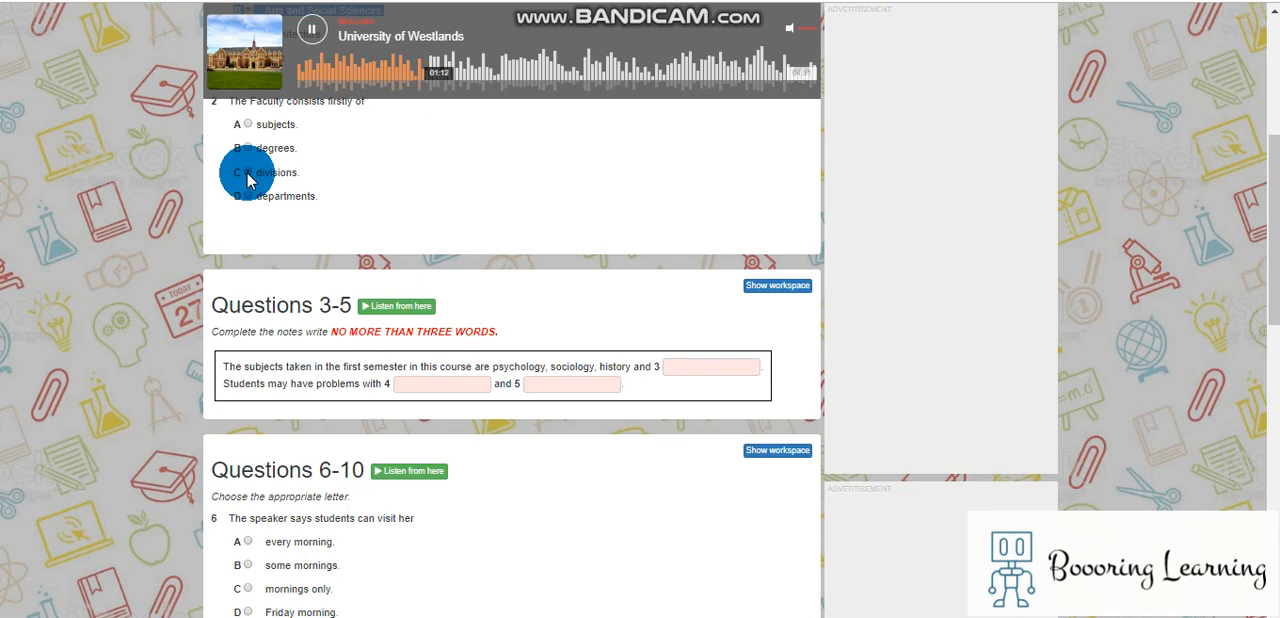
{"action": "left_click", "coordinate": [248, 172]}
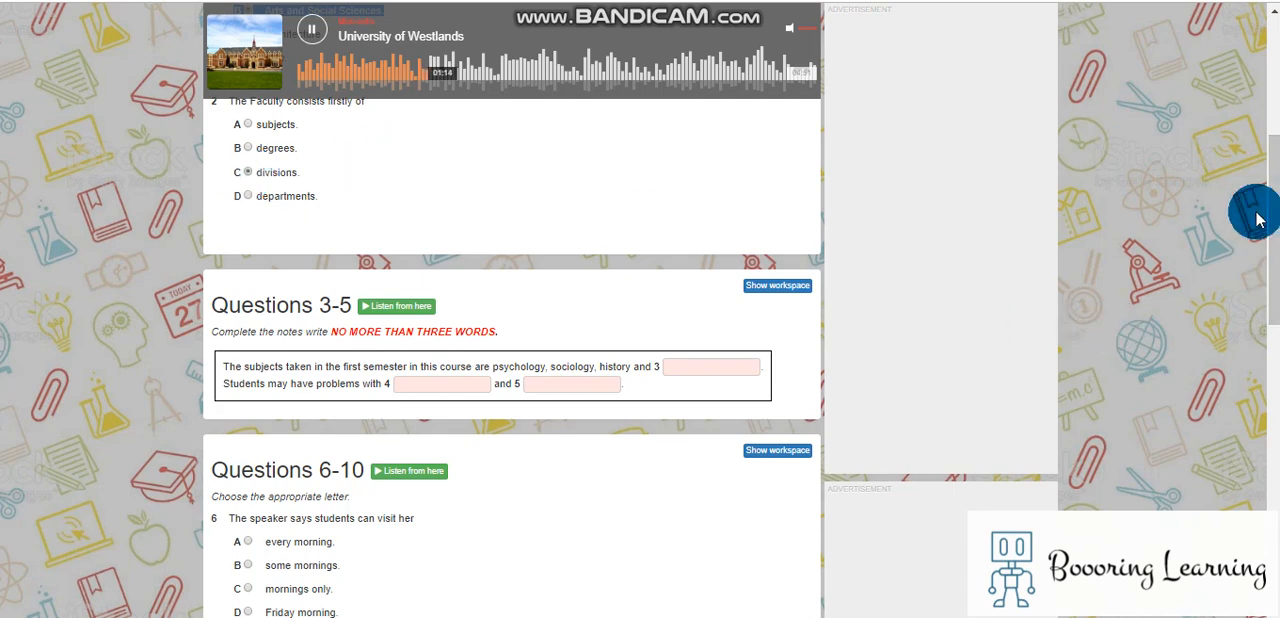
{"action": "scroll", "scroll_direction": "down", "scroll_amount": 3}
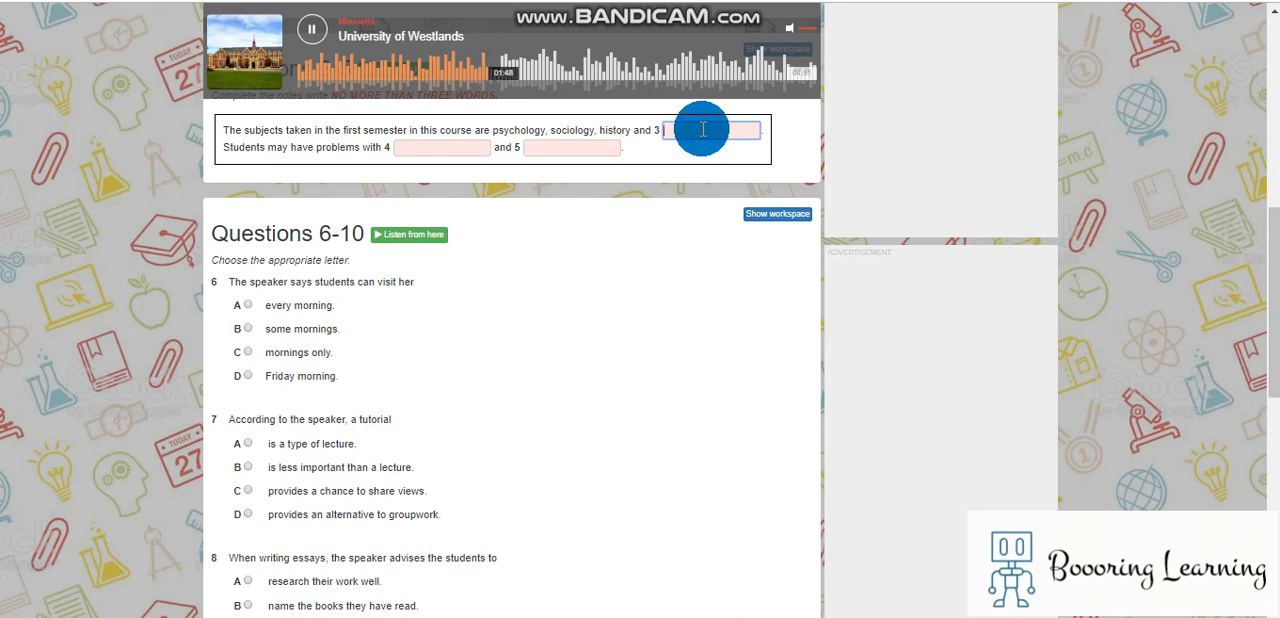
- Fill gaps 3–5 of the notes with economics, deadlines and attendance
{"action": "type", "text": "e"}
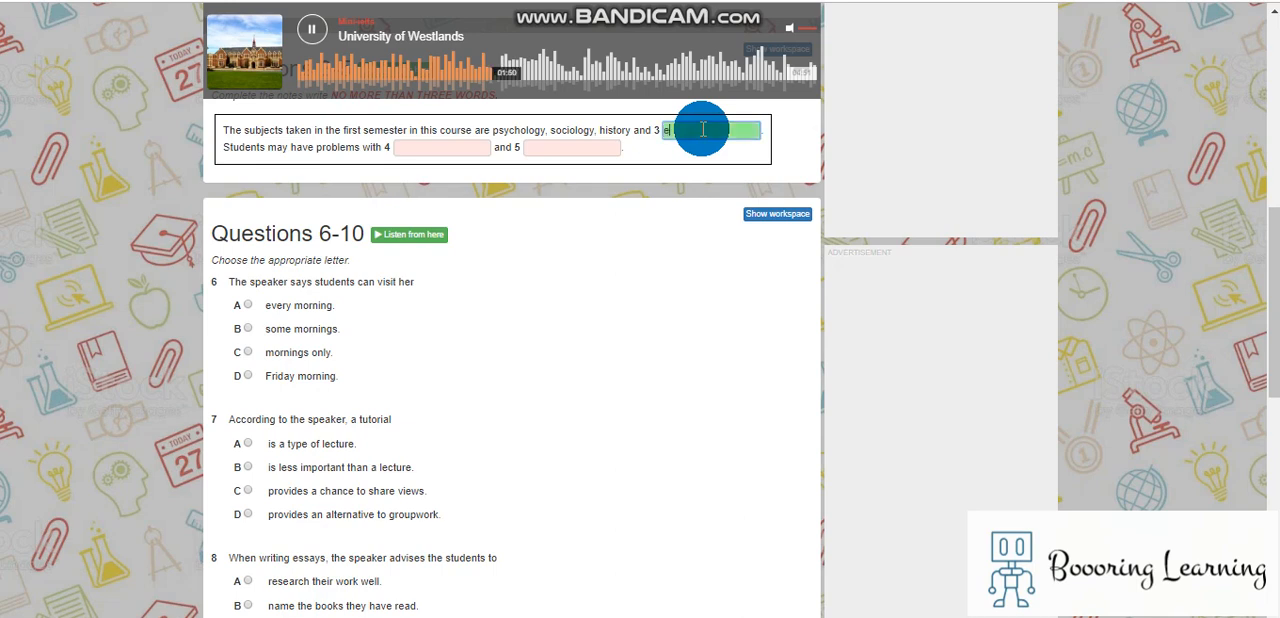
{"action": "type", "text": "conomics"}
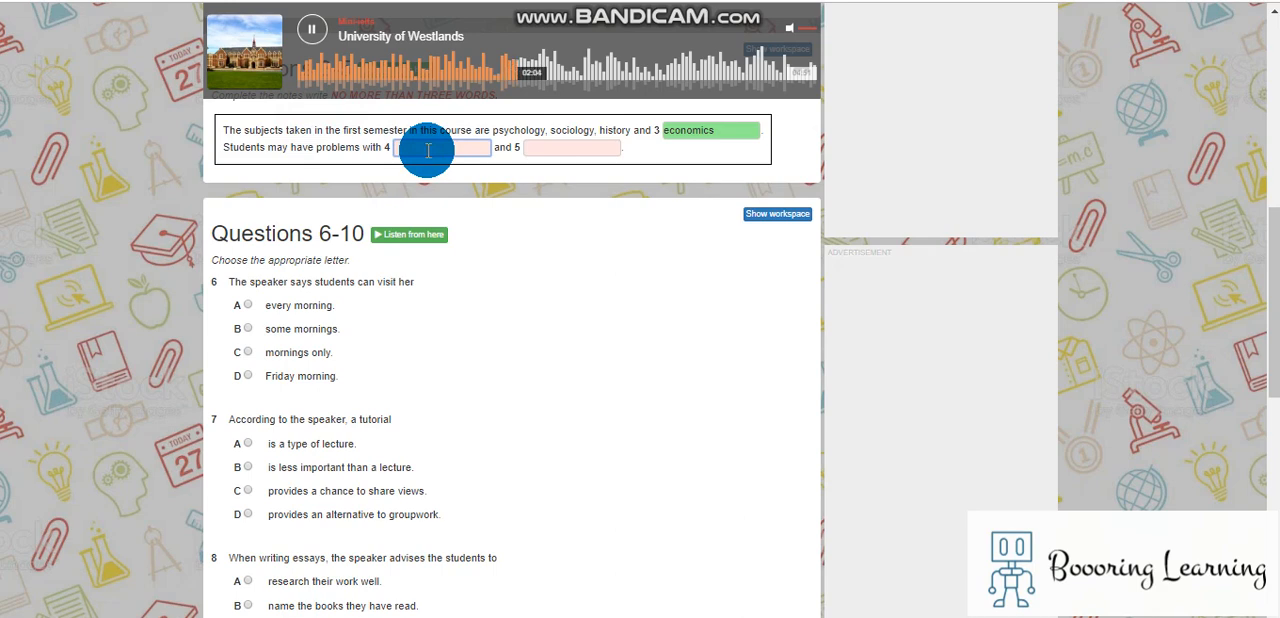
{"action": "type", "text": "del"}
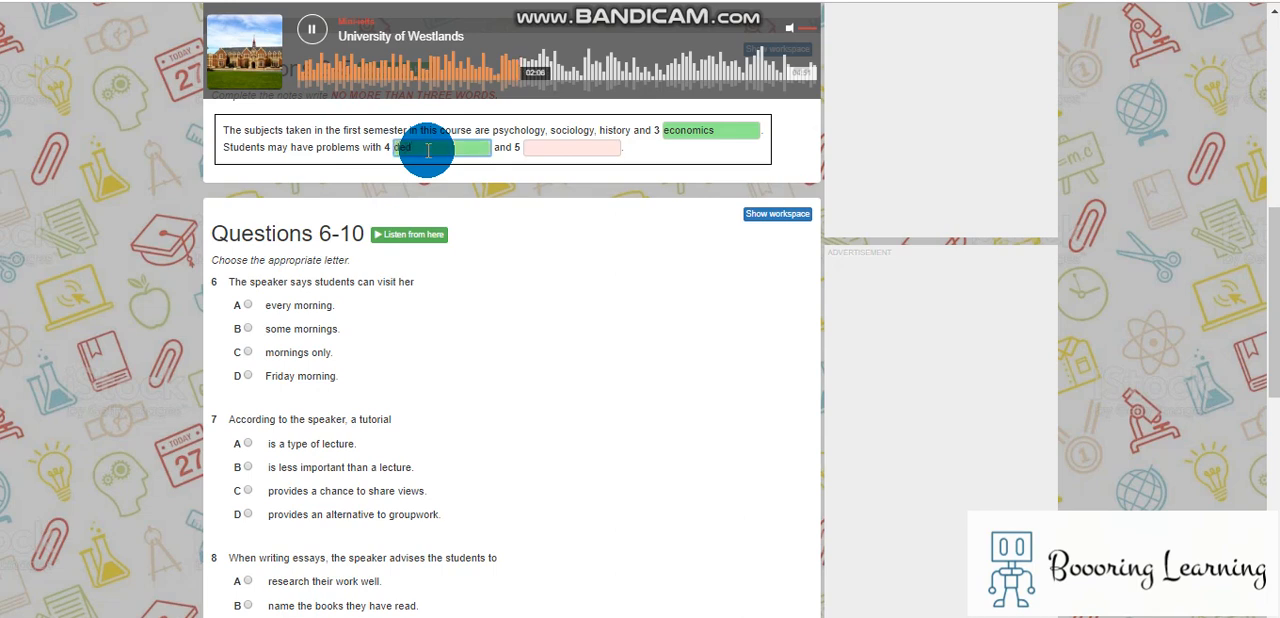
{"action": "type", "text": "deadlines"}
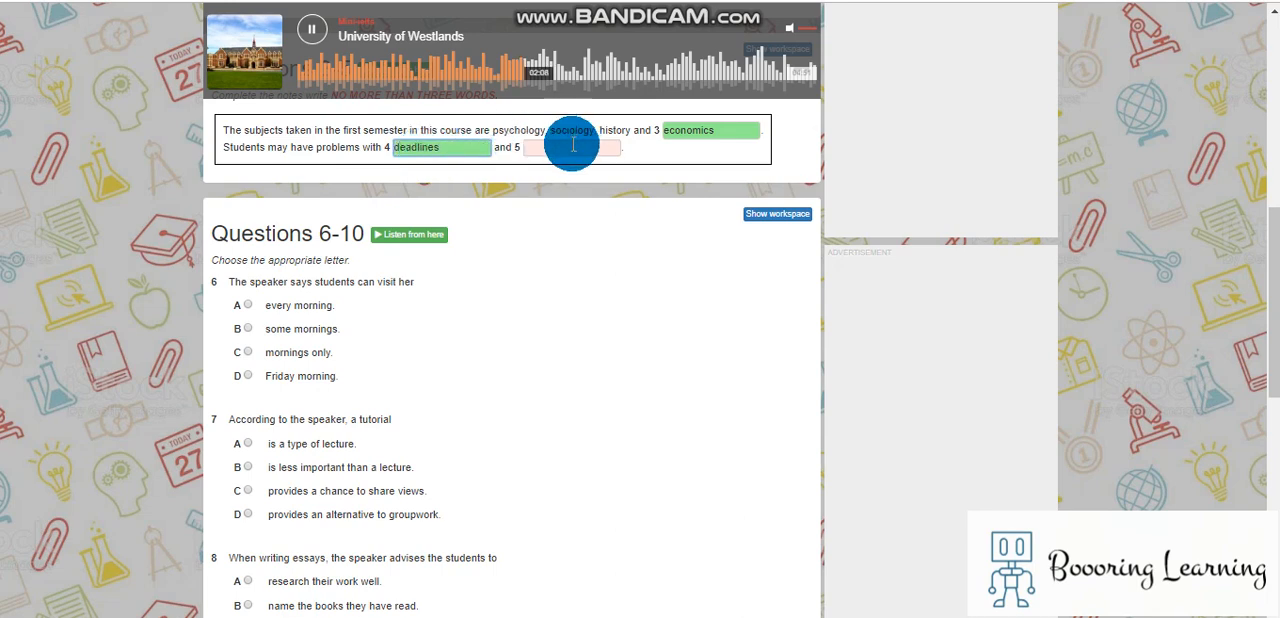
{"action": "type", "text": "attendance"}
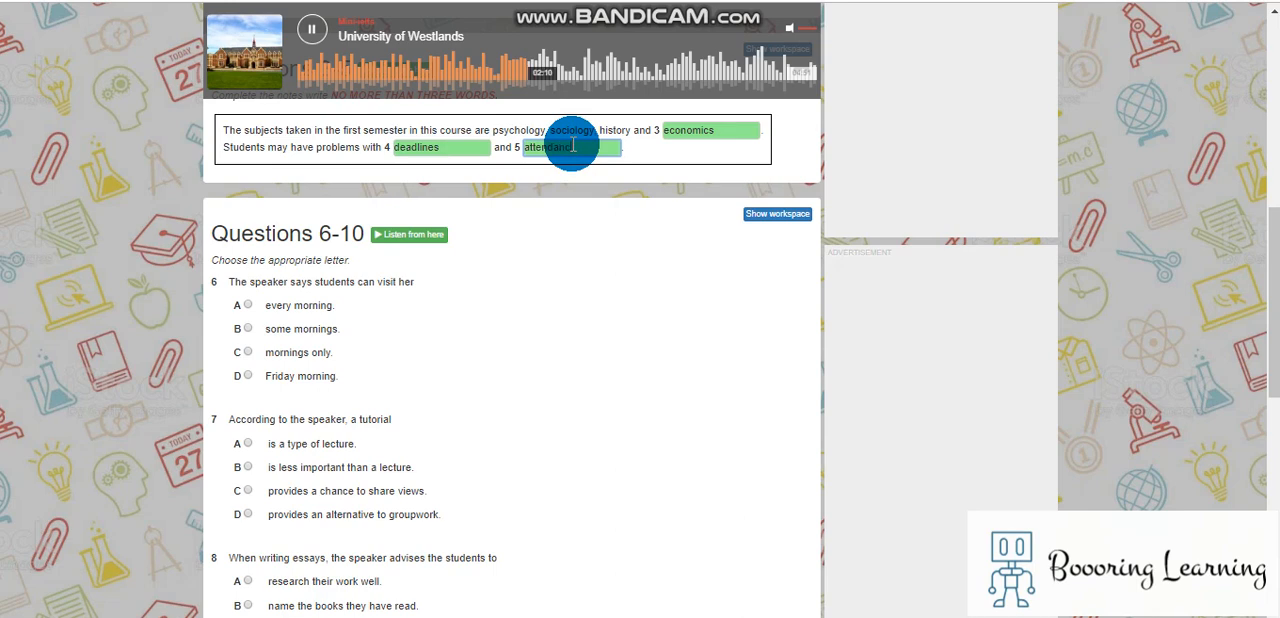
{"action": "scroll", "scroll_direction": "down", "scroll_amount": 3}
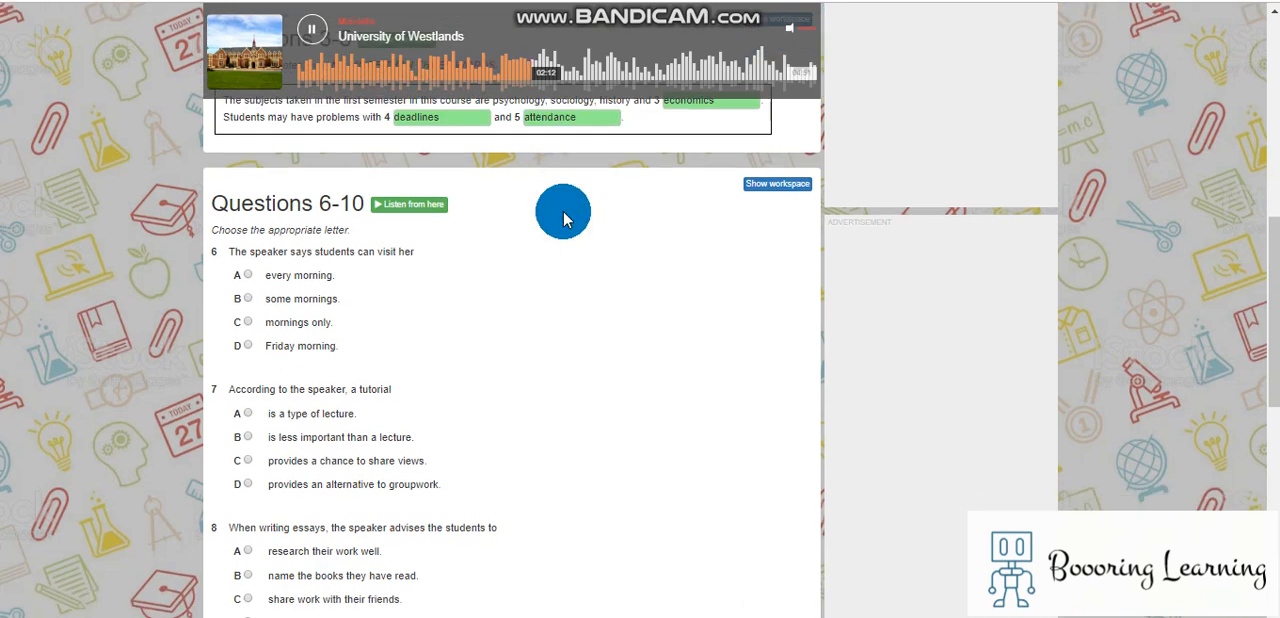
- Answer question 6 with B, some mornings, and move on to questions 7–10
{"action": "scroll", "scroll_direction": "down", "scroll_amount": 3}
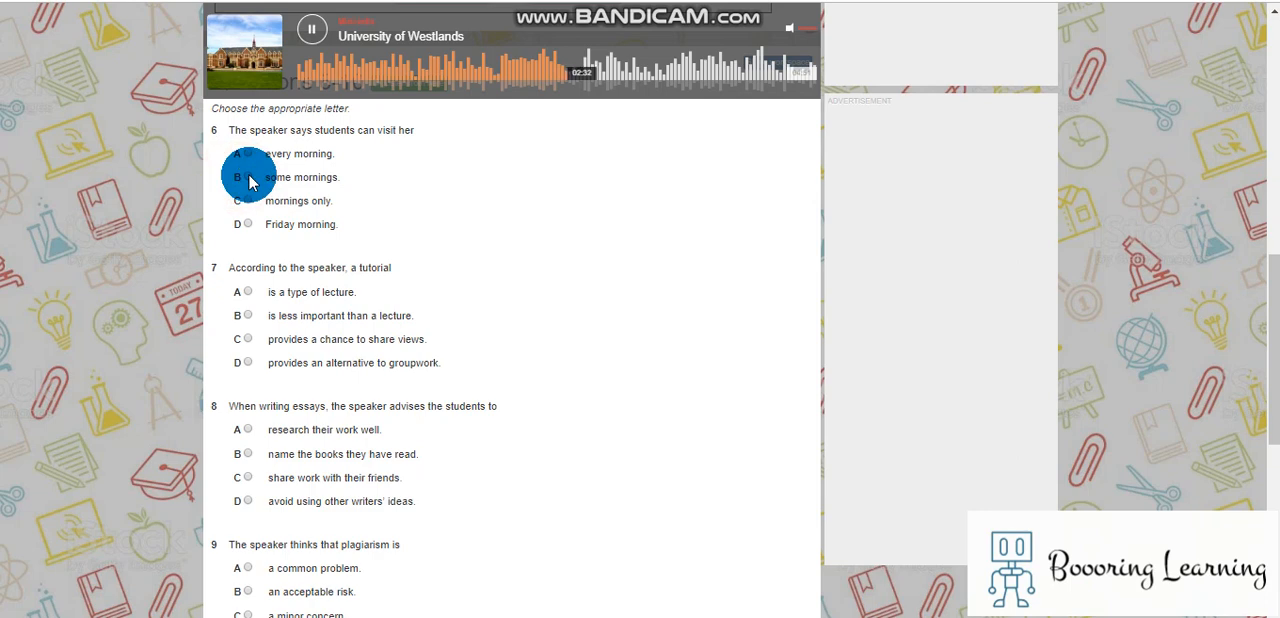
{"action": "left_click", "coordinate": [248, 176]}
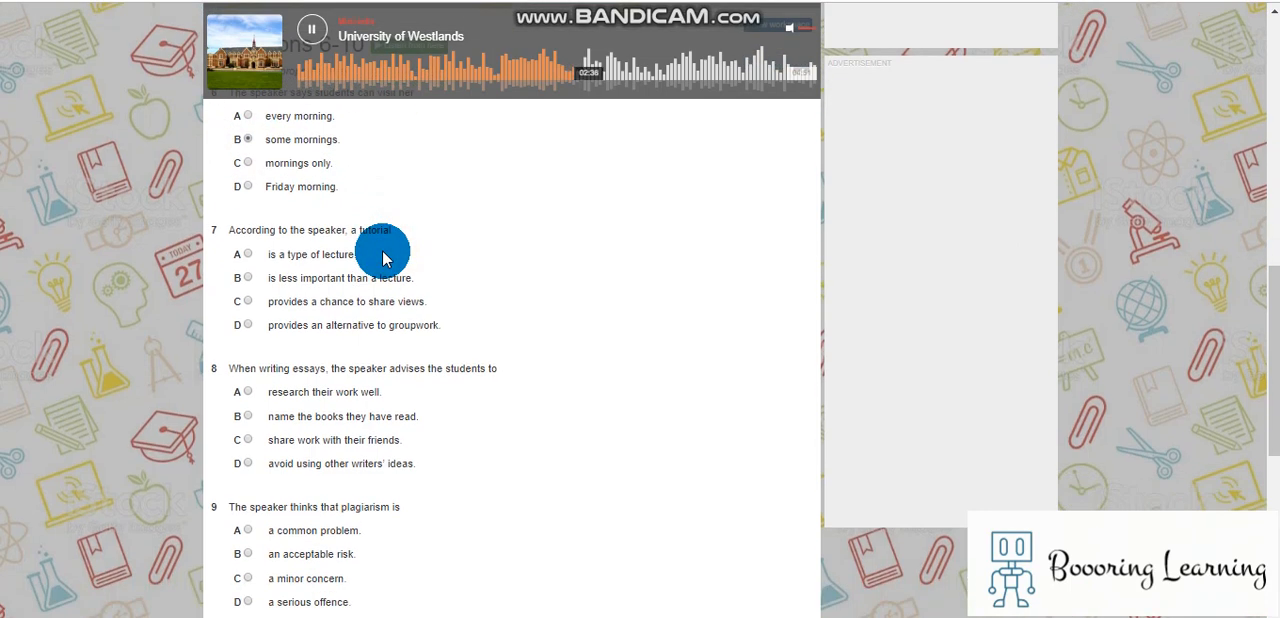
{"action": "scroll", "scroll_direction": "down", "scroll_amount": 3}
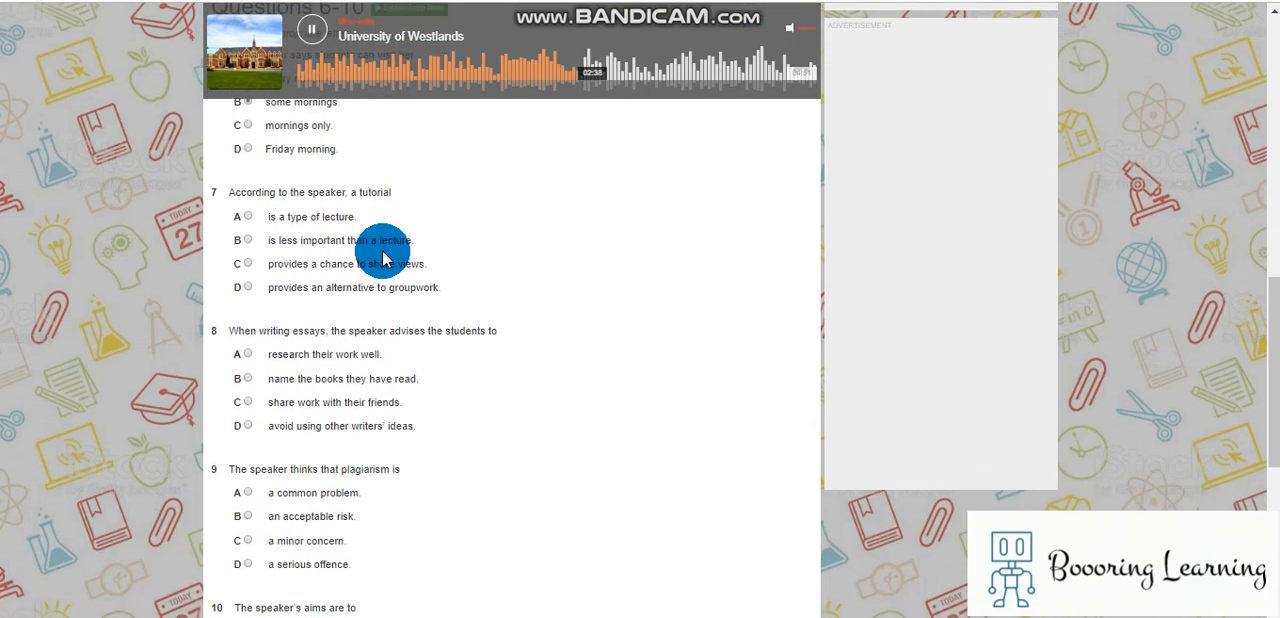
{"action": "scroll", "scroll_direction": "down", "scroll_amount": 3}
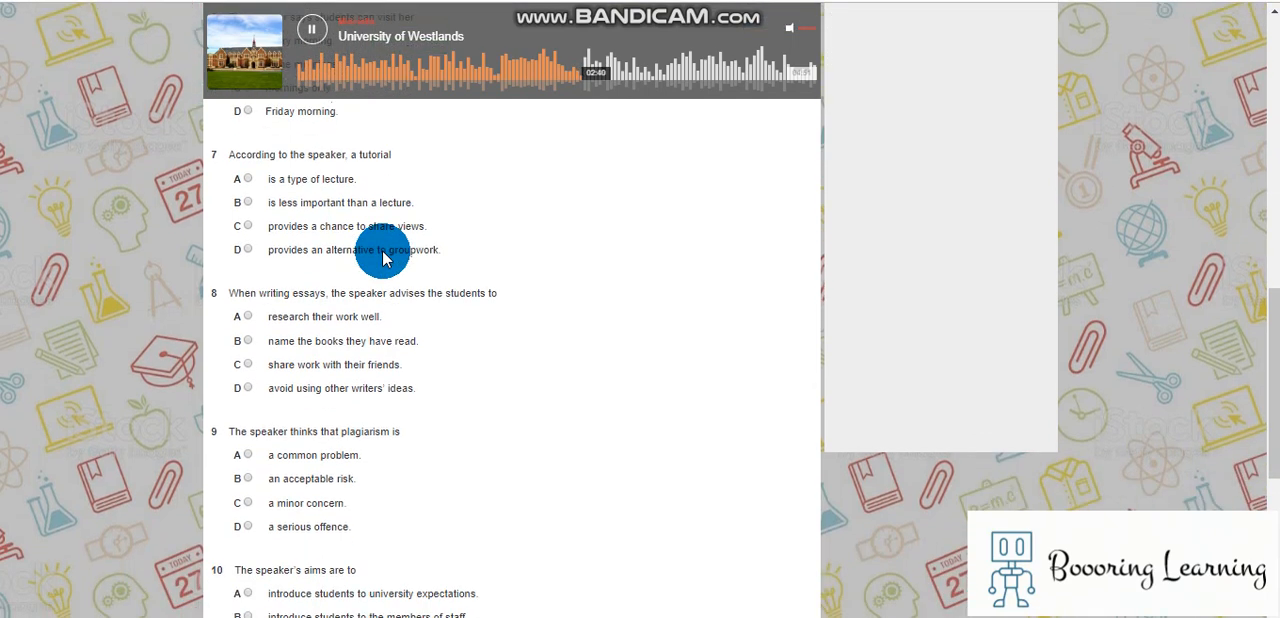
{"action": "scroll", "scroll_direction": "down", "scroll_amount": 3}
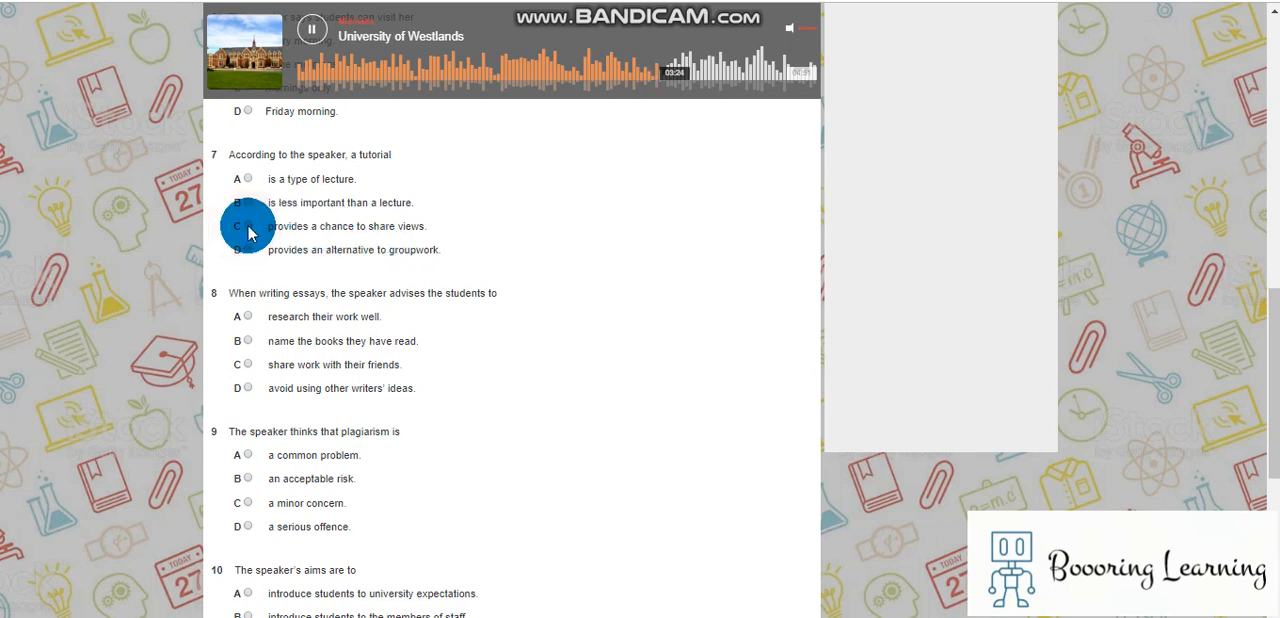
- Answer questions 7–10, choosing C (sharing views) for question 7 and A for question 10
{"action": "left_click", "coordinate": [248, 224]}
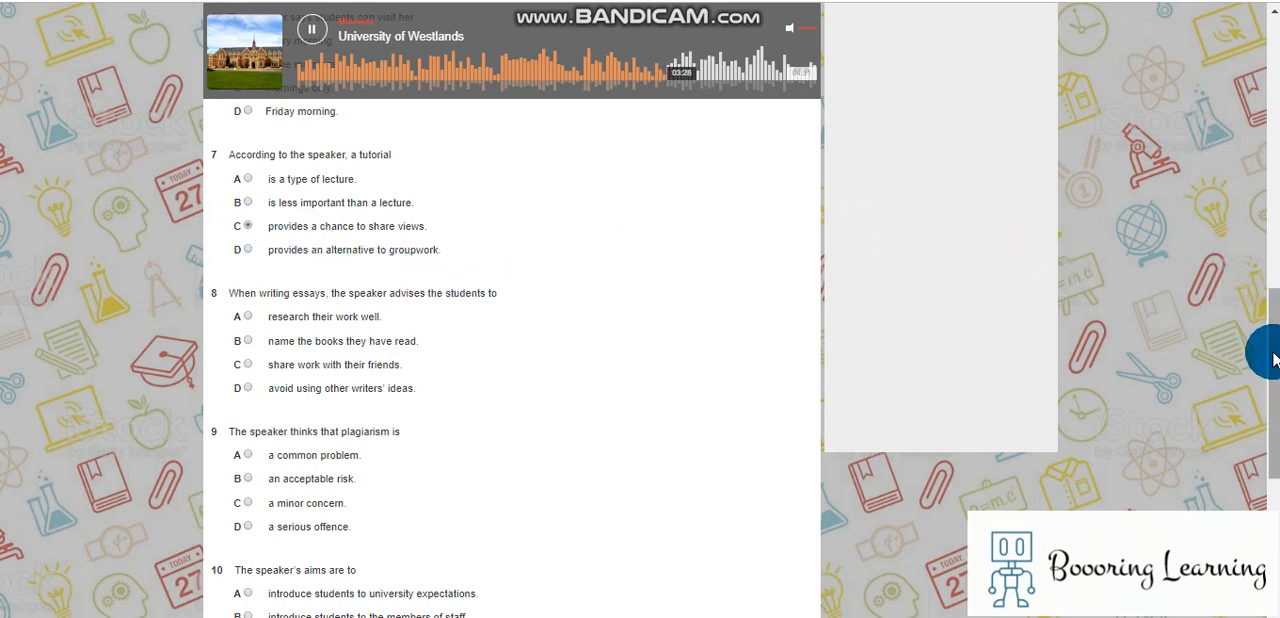
{"action": "scroll", "scroll_direction": "down", "scroll_amount": 3}
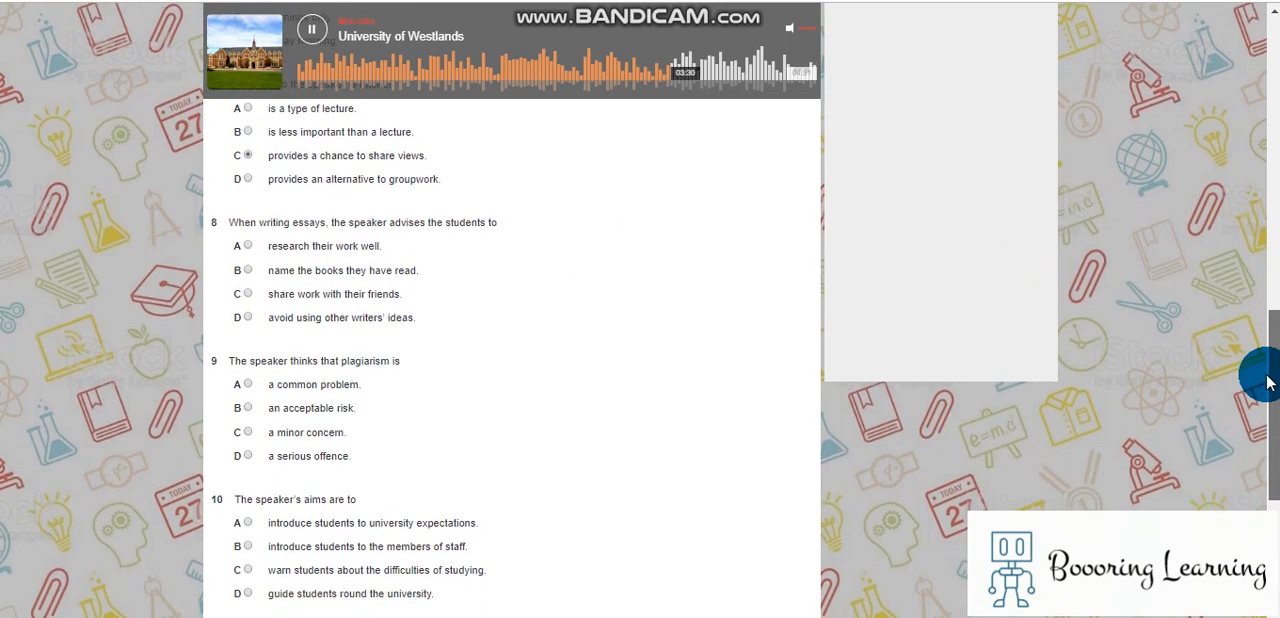
{"action": "scroll", "scroll_direction": "down", "scroll_amount": 3}
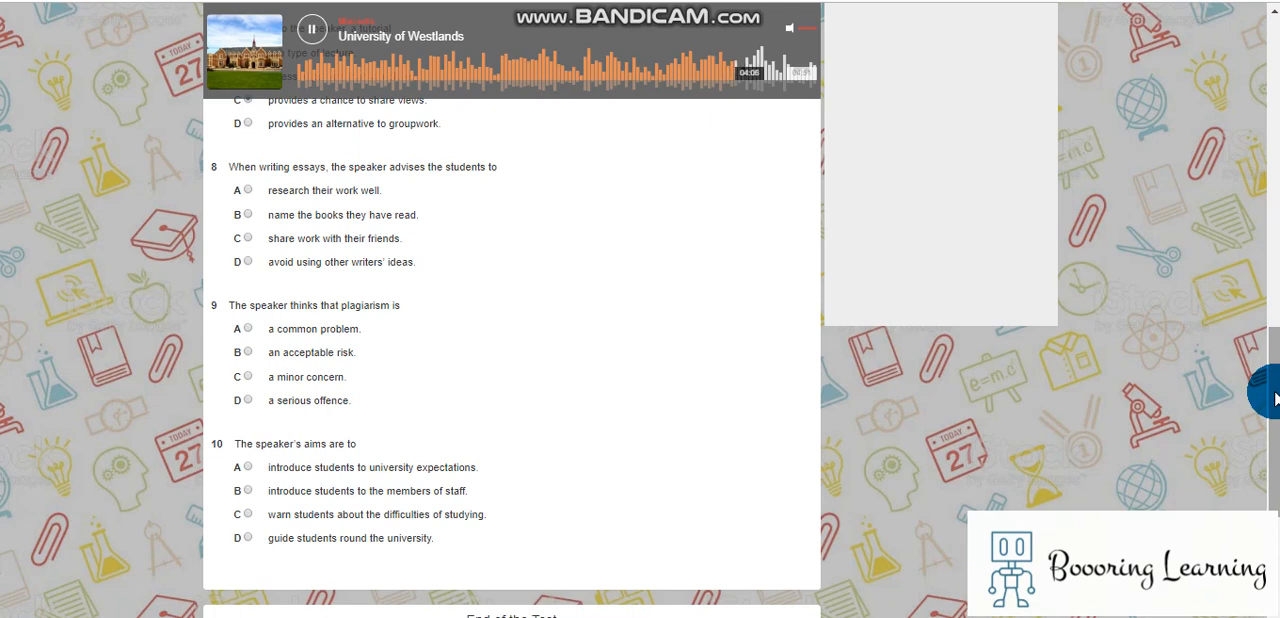
{"action": "mouse_move", "coordinate": [1136, 440]}
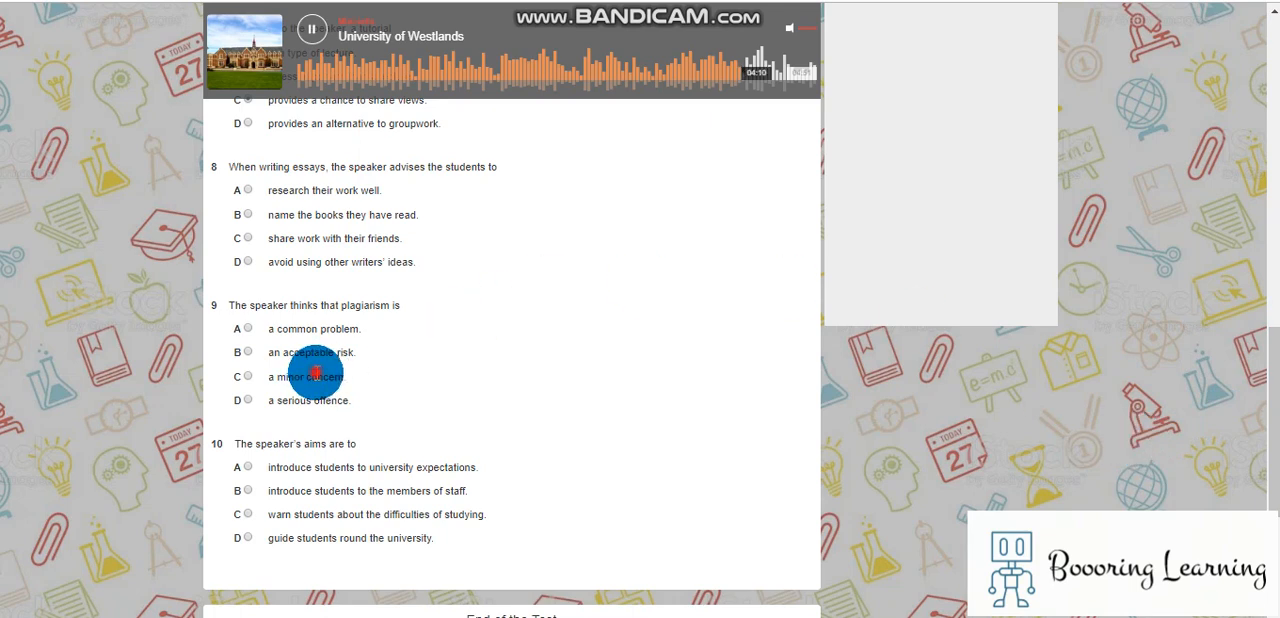
{"action": "double_click", "coordinate": [300, 376]}
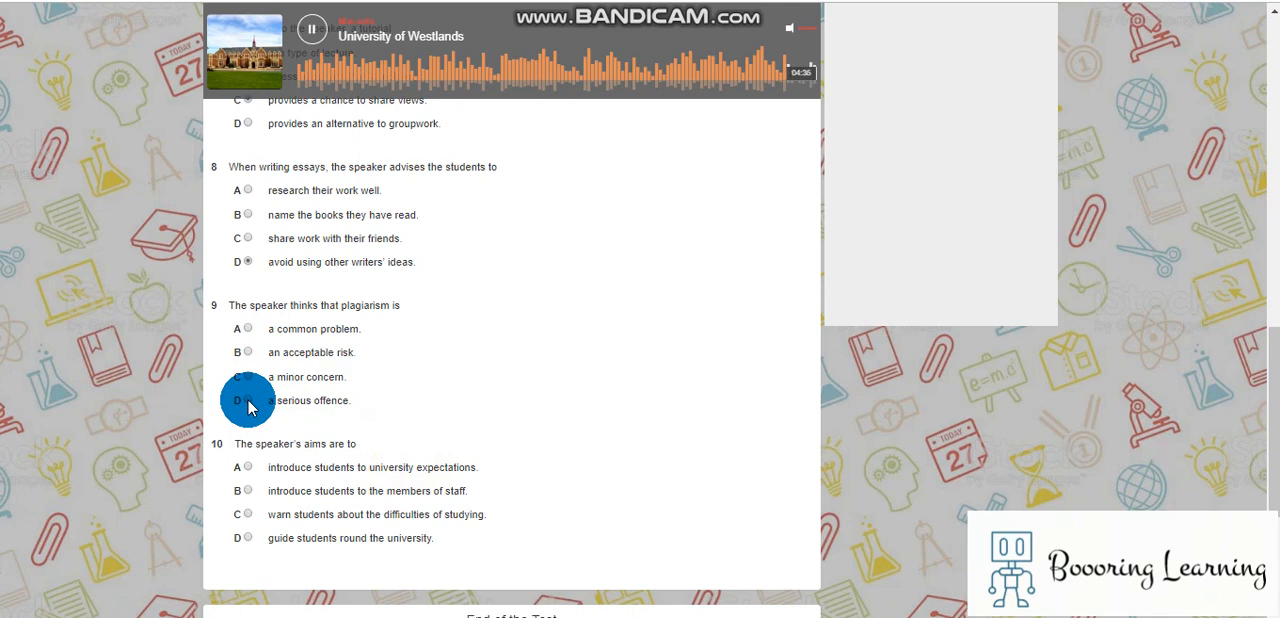
{"action": "mouse_move", "coordinate": [300, 364]}
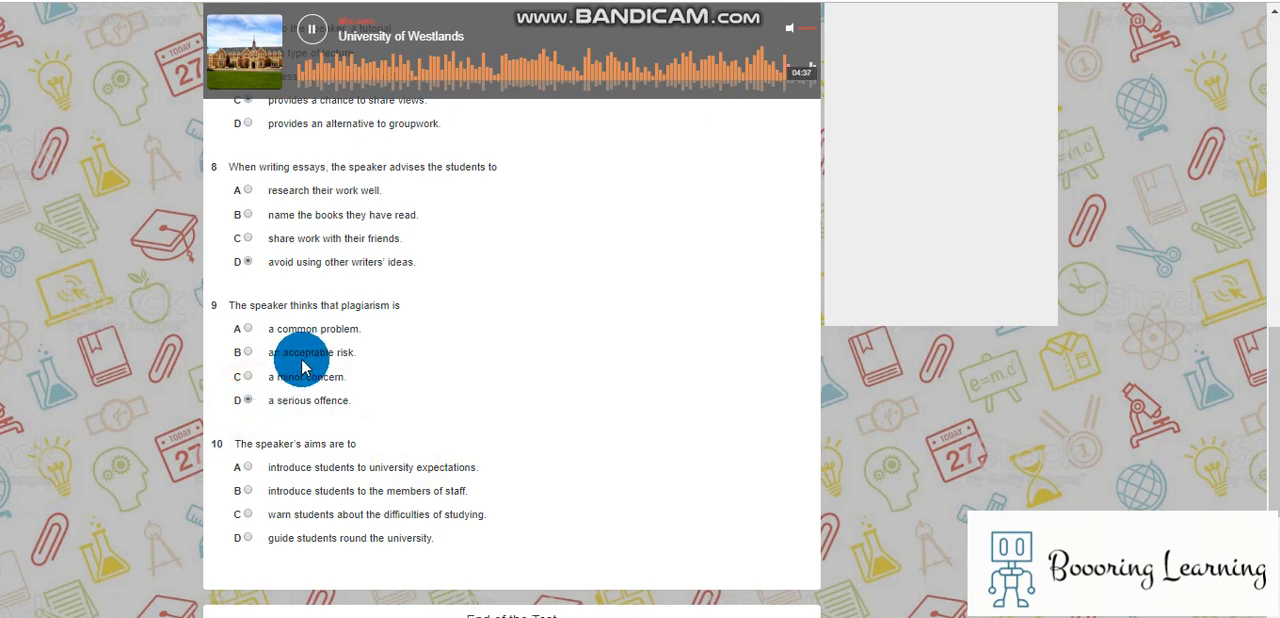
{"action": "mouse_move", "coordinate": [312, 304]}
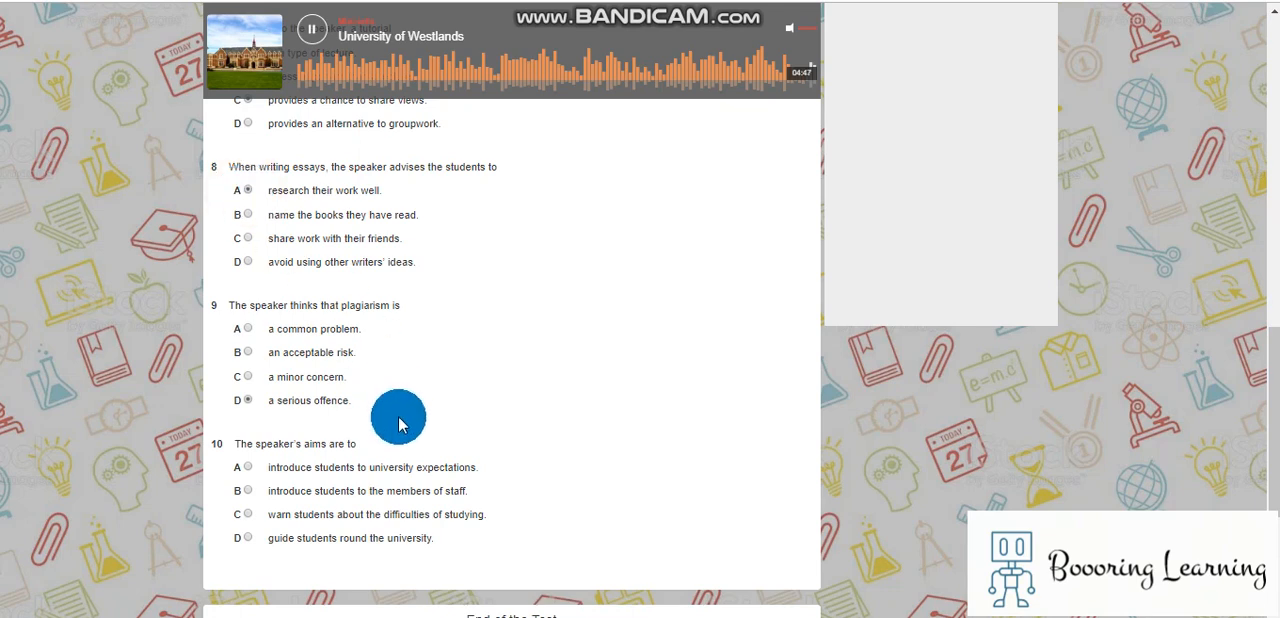
{"action": "mouse_move", "coordinate": [262, 528]}
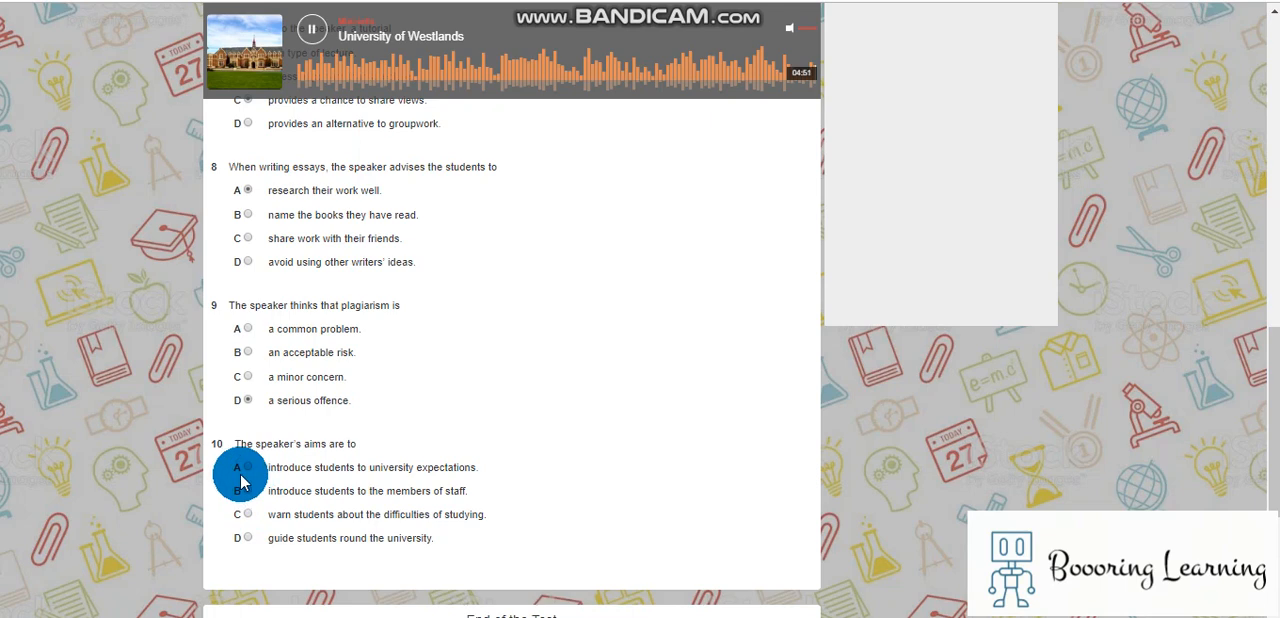
{"action": "left_click", "coordinate": [312, 28]}
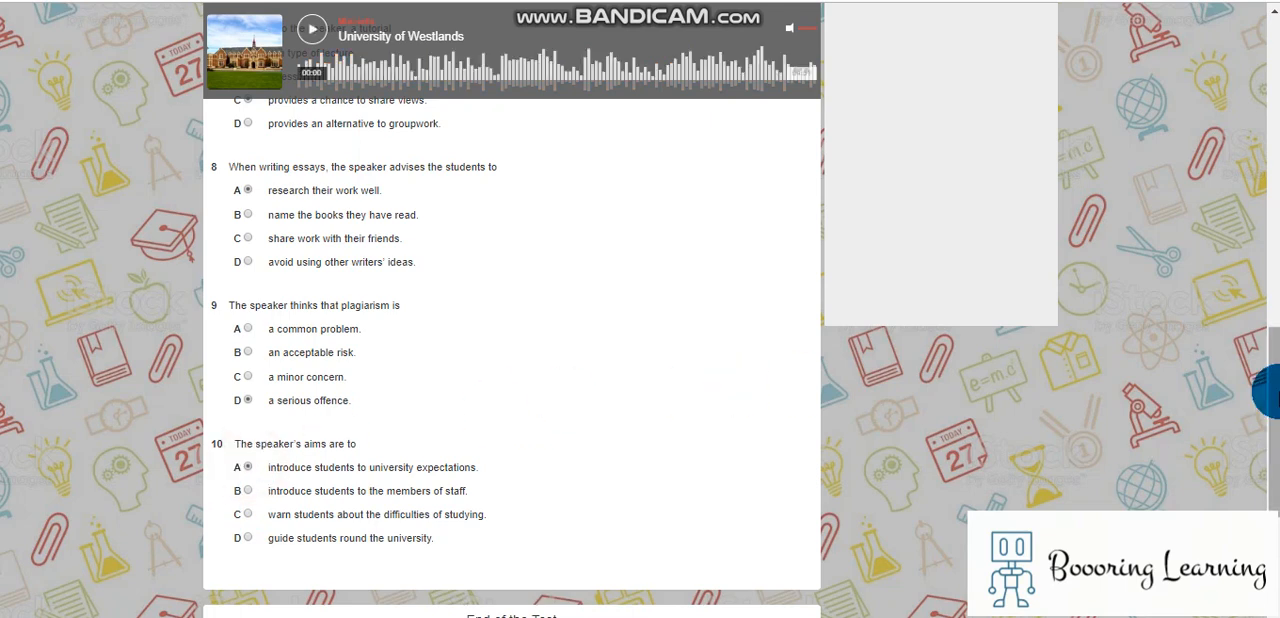
- Submit the finished test and confirm, bringing up the Band 8.0 / 9 score
{"action": "scroll", "scroll_direction": "down", "scroll_amount": 3}
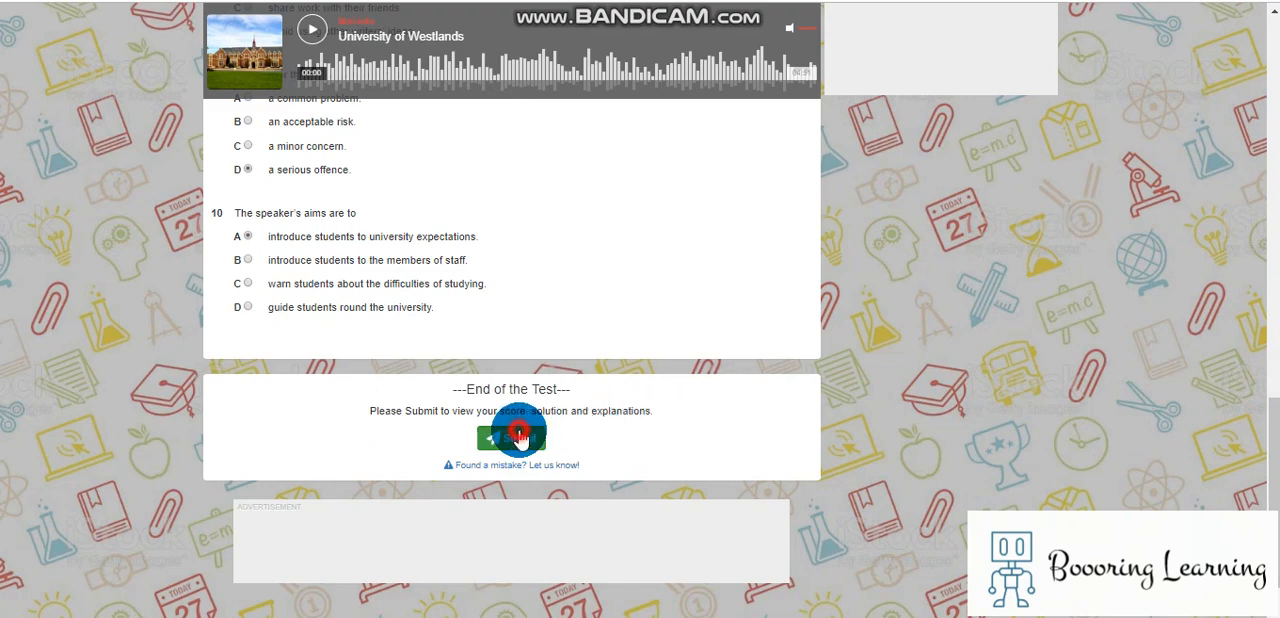
{"action": "left_click", "coordinate": [512, 438]}
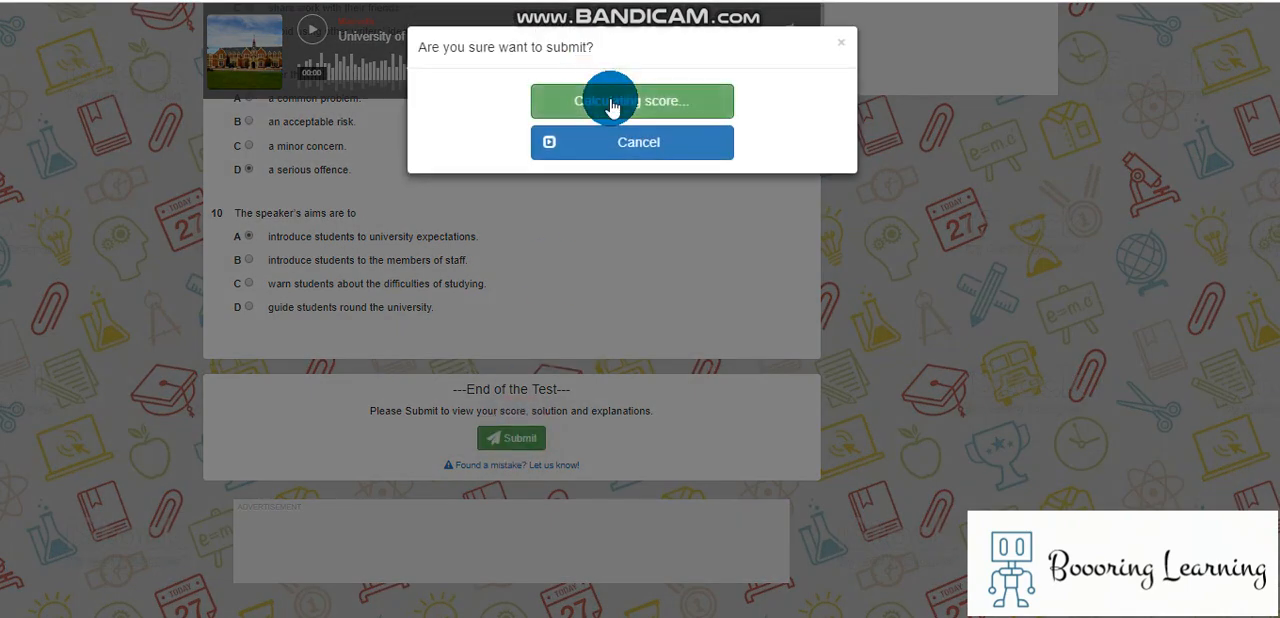
{"action": "left_click", "coordinate": [632, 100]}
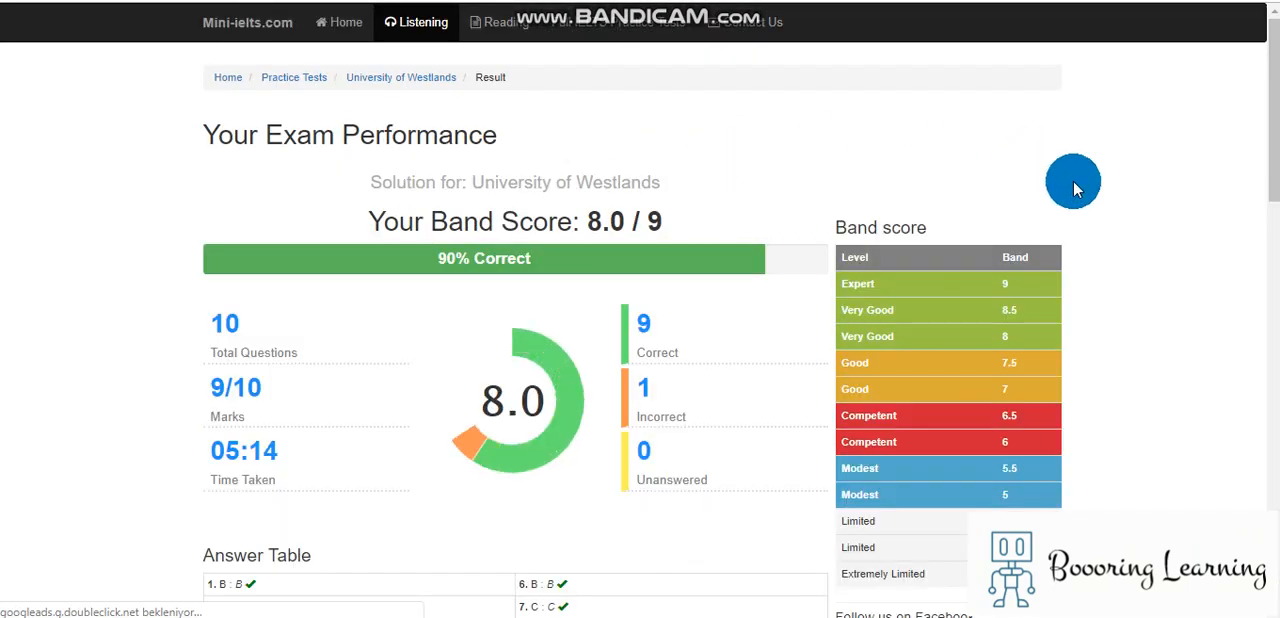
- Review the answer table, then change question 8 to B, naming the books they have read
{"action": "scroll", "scroll_direction": "down", "scroll_amount": 3}
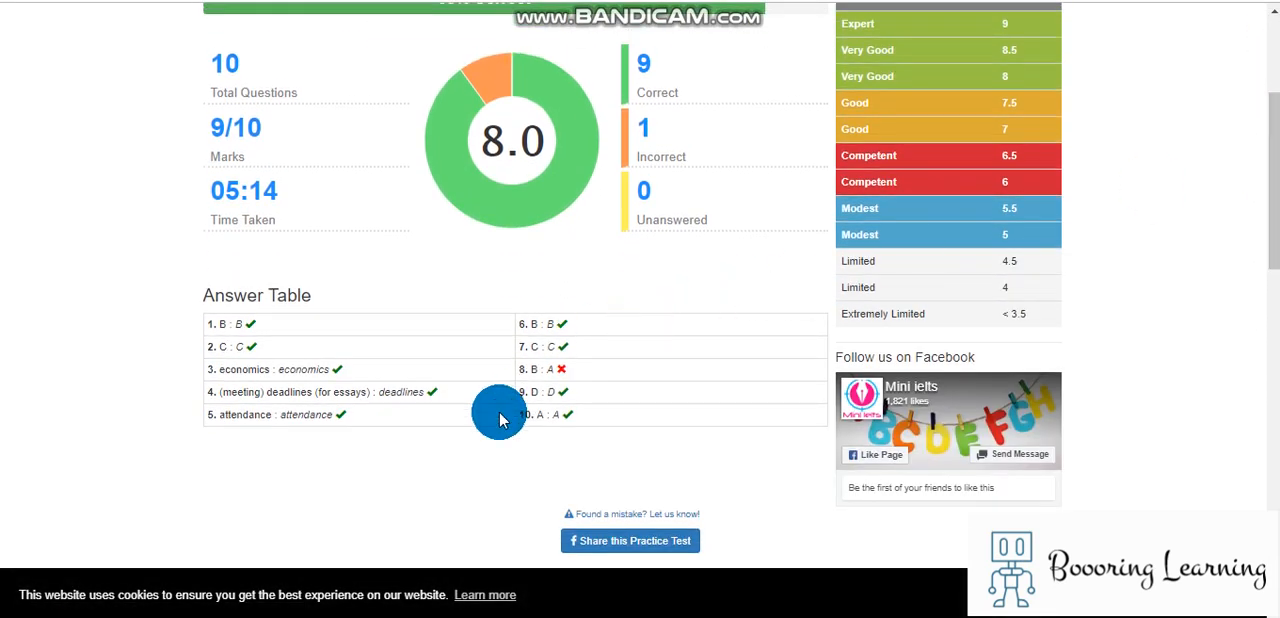
{"action": "scroll", "scroll_direction": "down", "scroll_amount": 3}
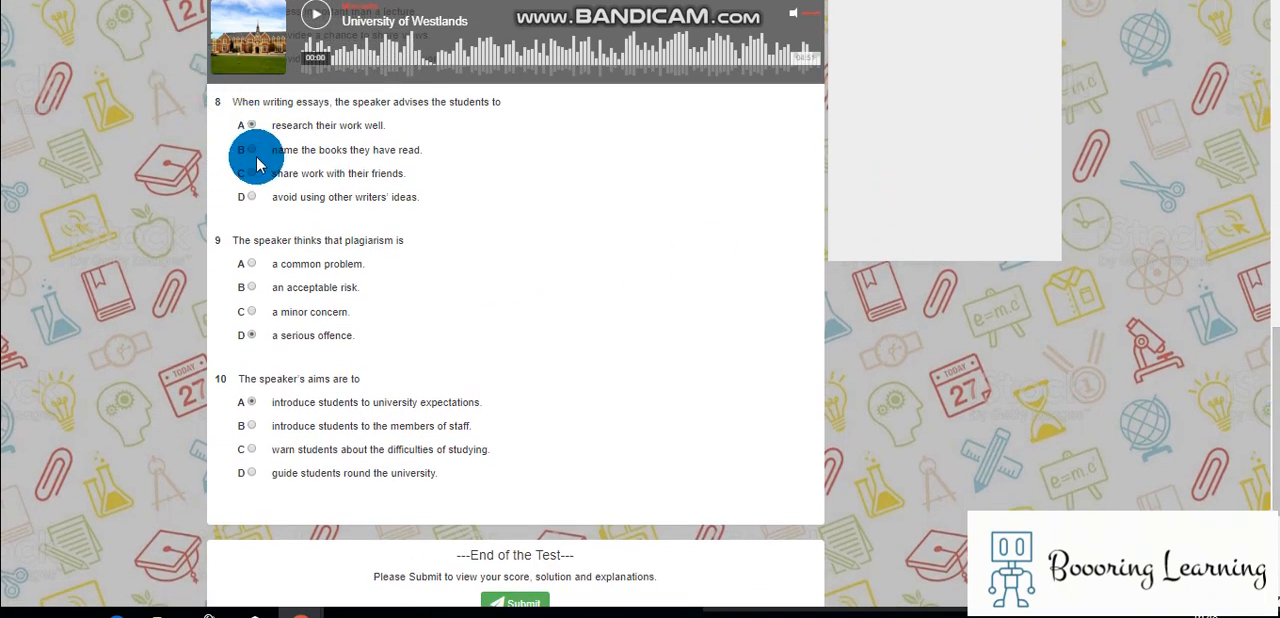
{"action": "left_click", "coordinate": [252, 148]}
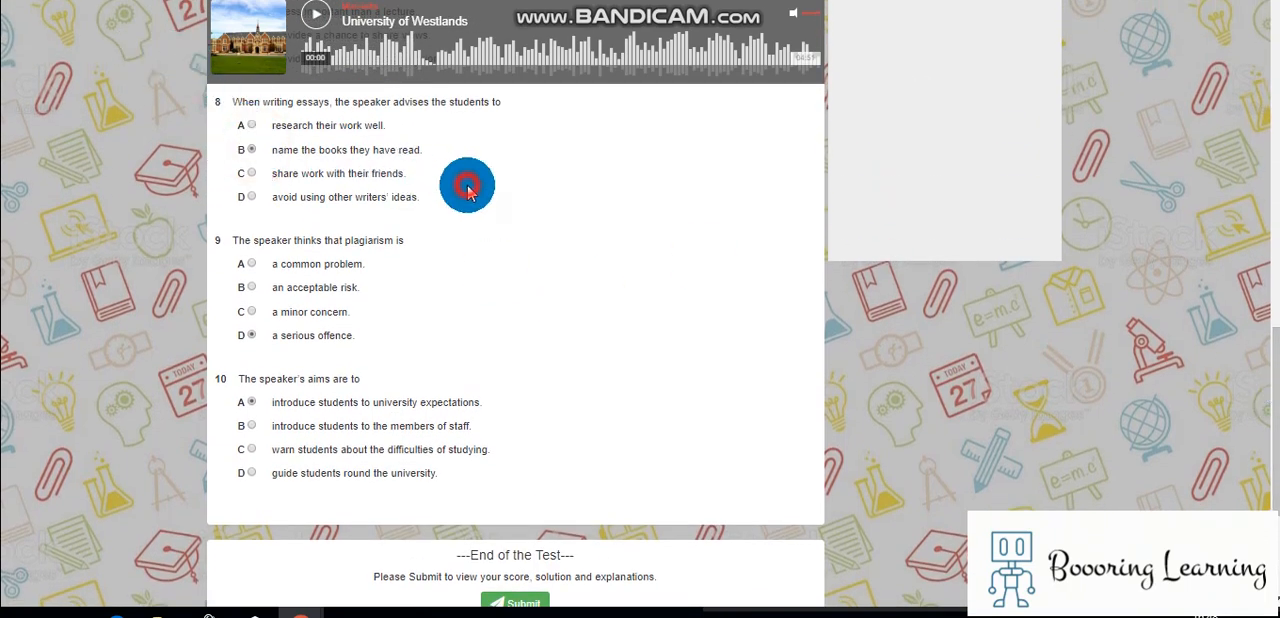